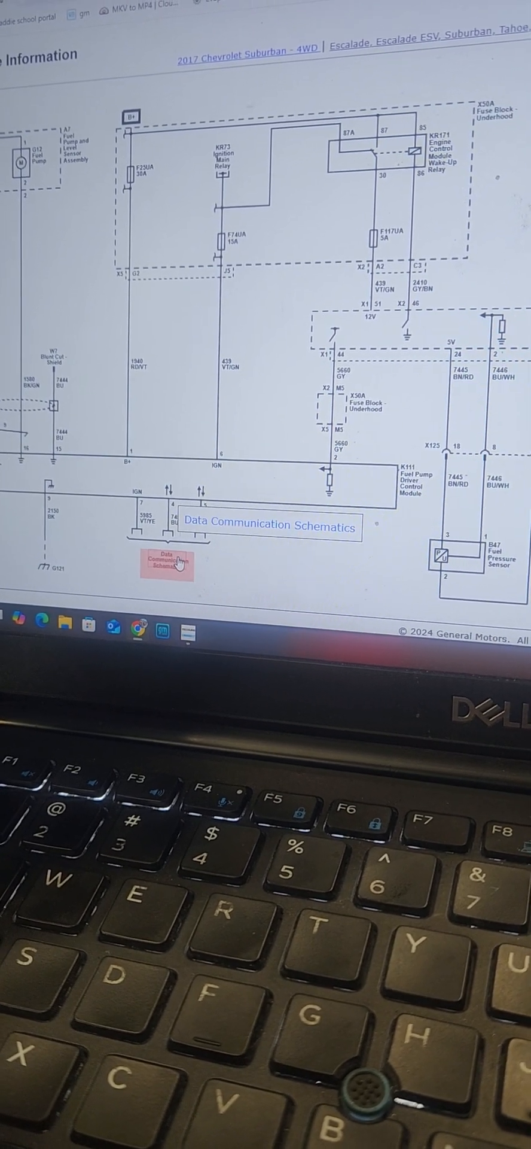
Follow the Data Communication Schematics link under module K111 to view the ECM-to-fuel pump module network.
{"action": "left_click", "coordinate": [167, 559]}
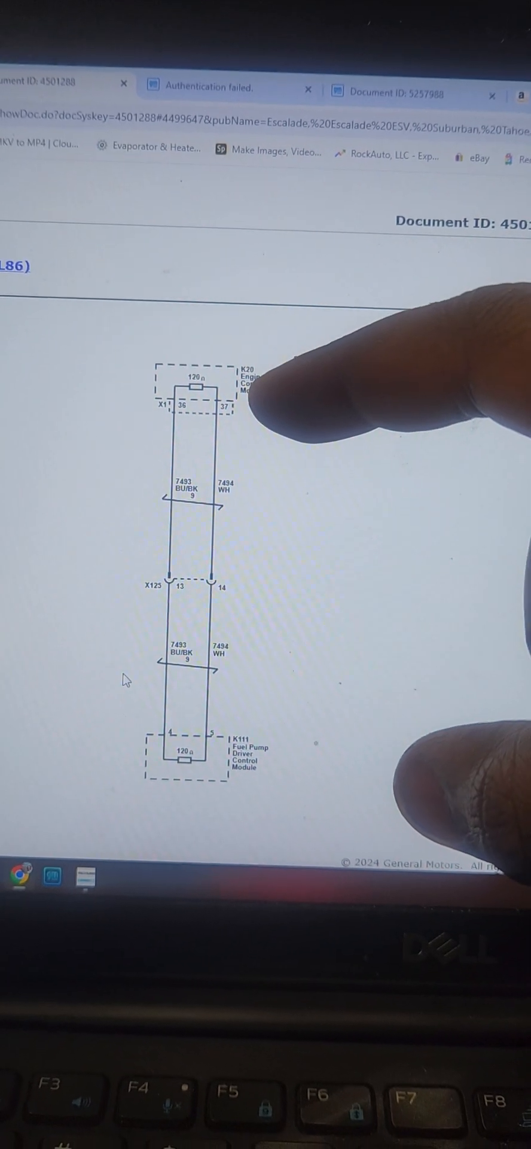
Scroll through CAN circuits 7493 and 7494 before returning to the K111 fuel pump schematic.
{"action": "scroll", "scroll_direction": "down", "scroll_amount": 3}
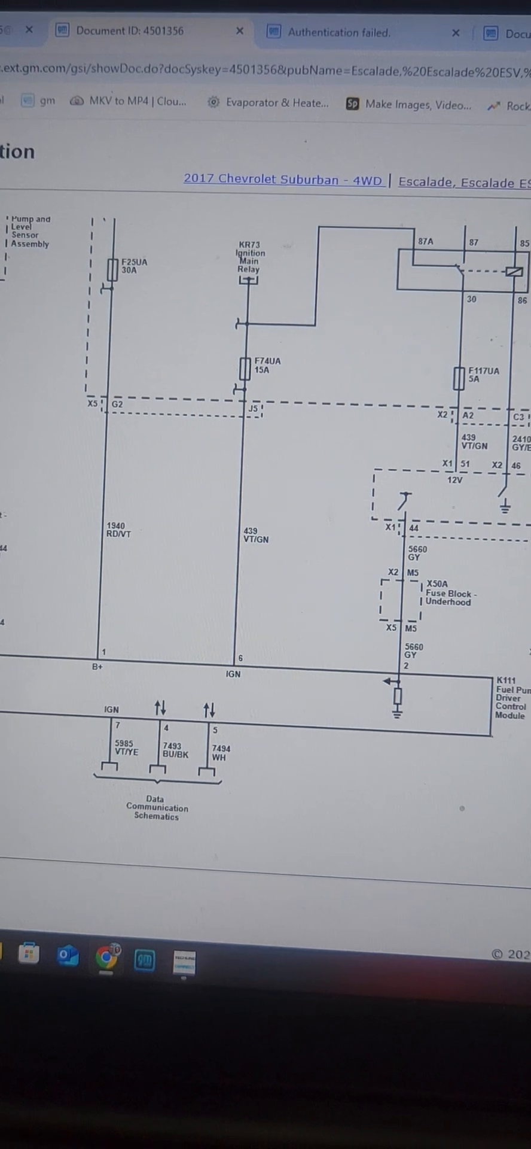
{"action": "scroll", "scroll_direction": "down", "scroll_amount": 3}
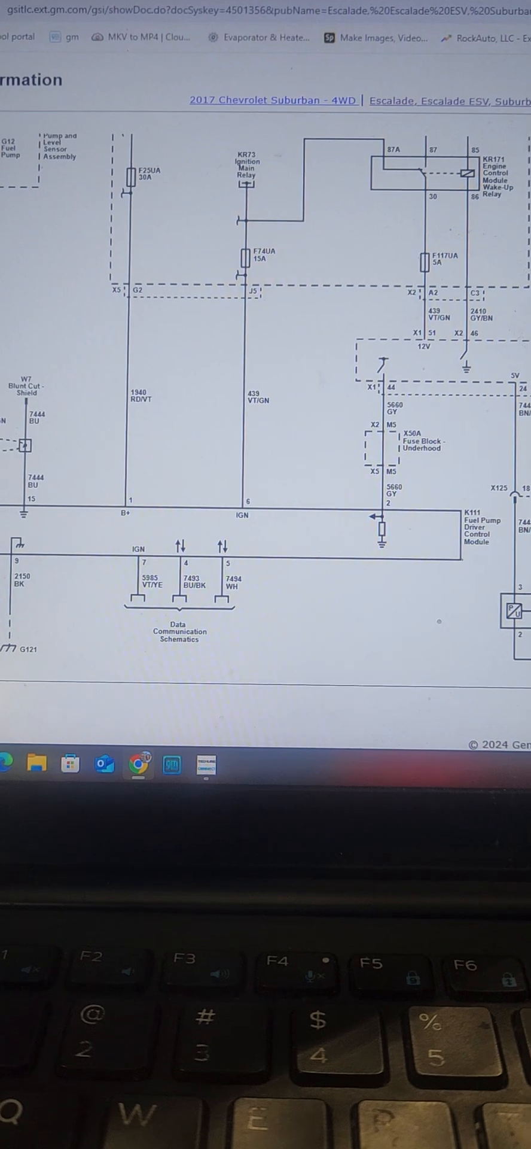
{"action": "scroll", "scroll_direction": "down", "scroll_amount": 3}
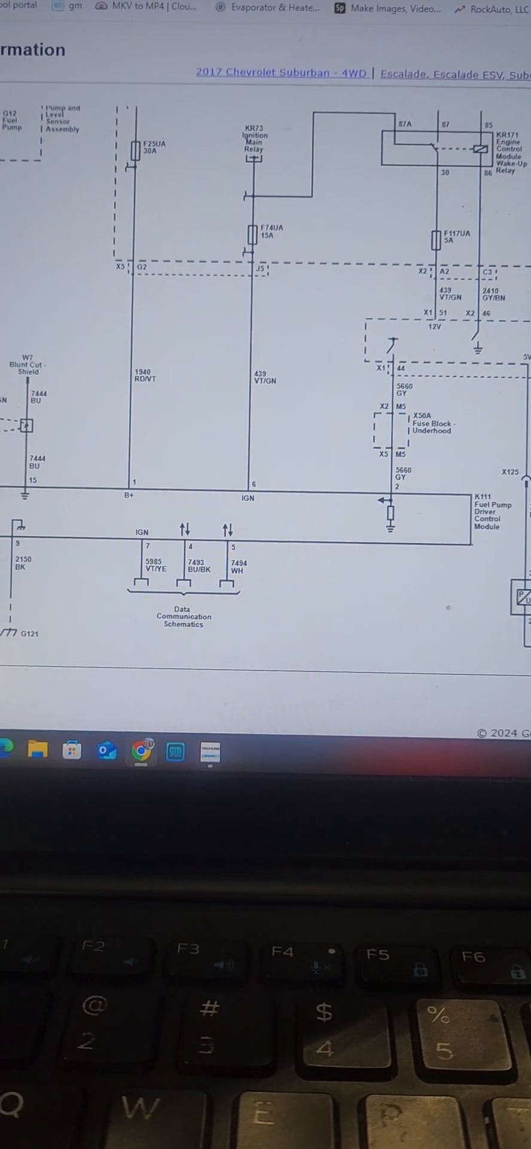